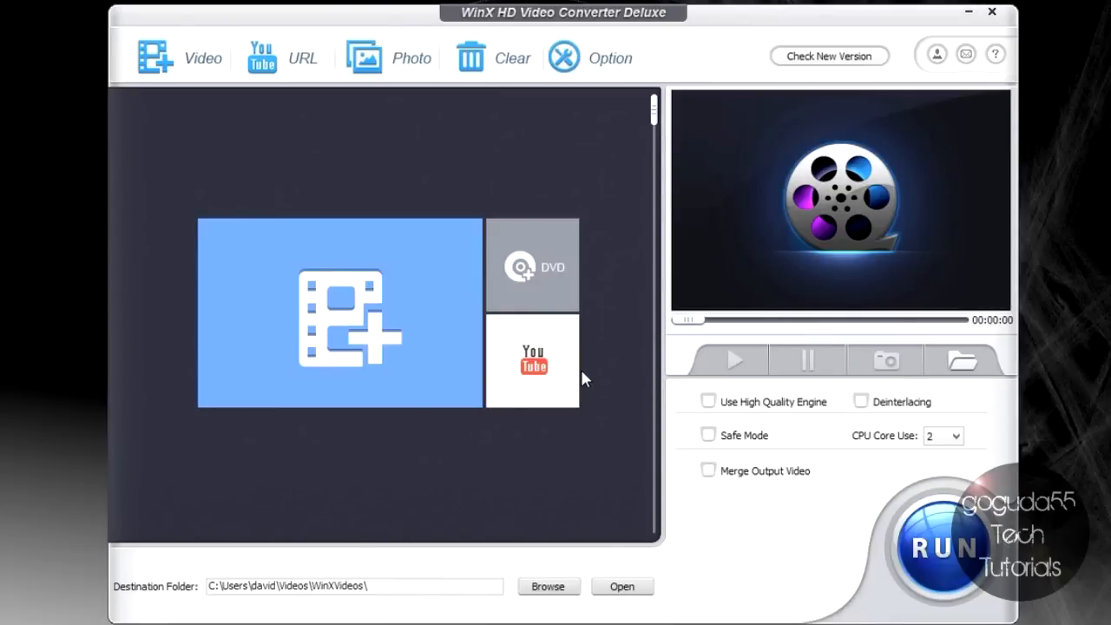
mouse_move(727, 82)
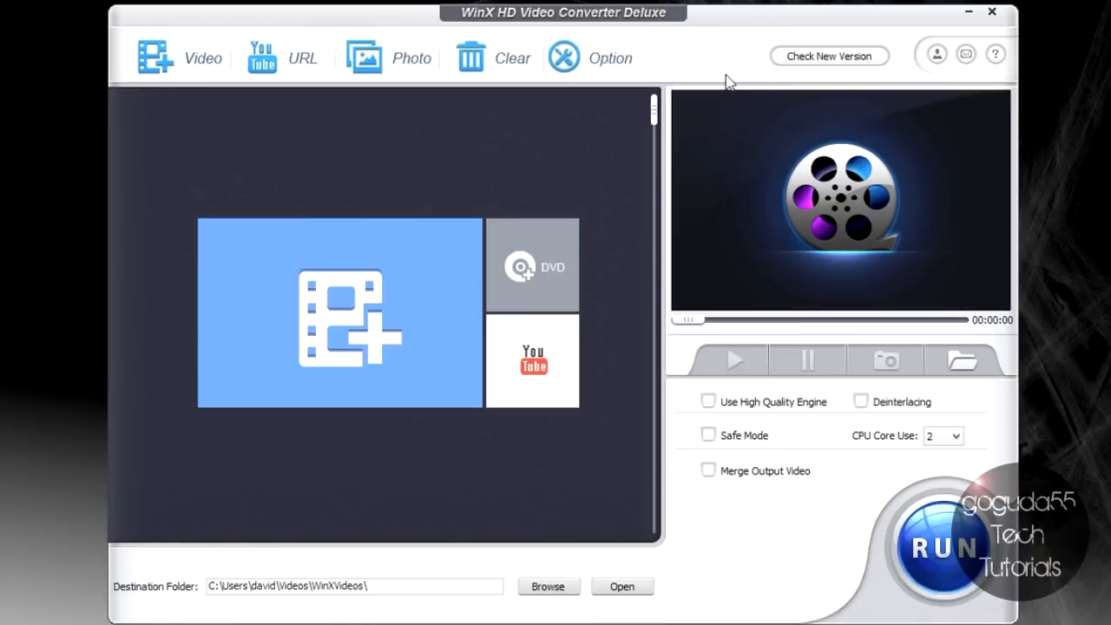
mouse_move(340, 389)
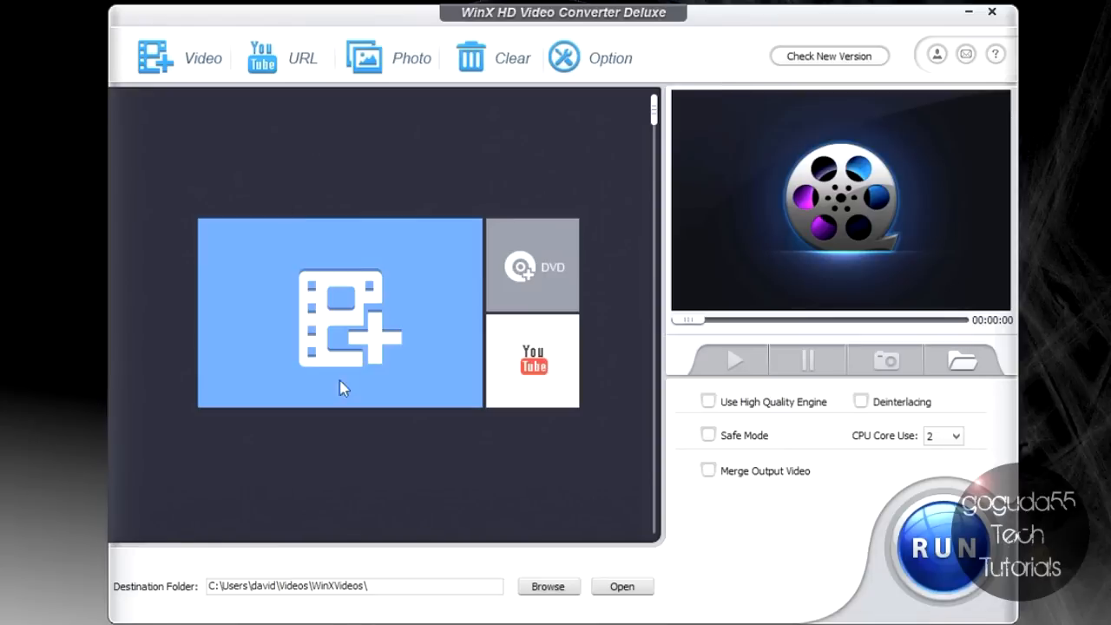
mouse_move(531, 327)
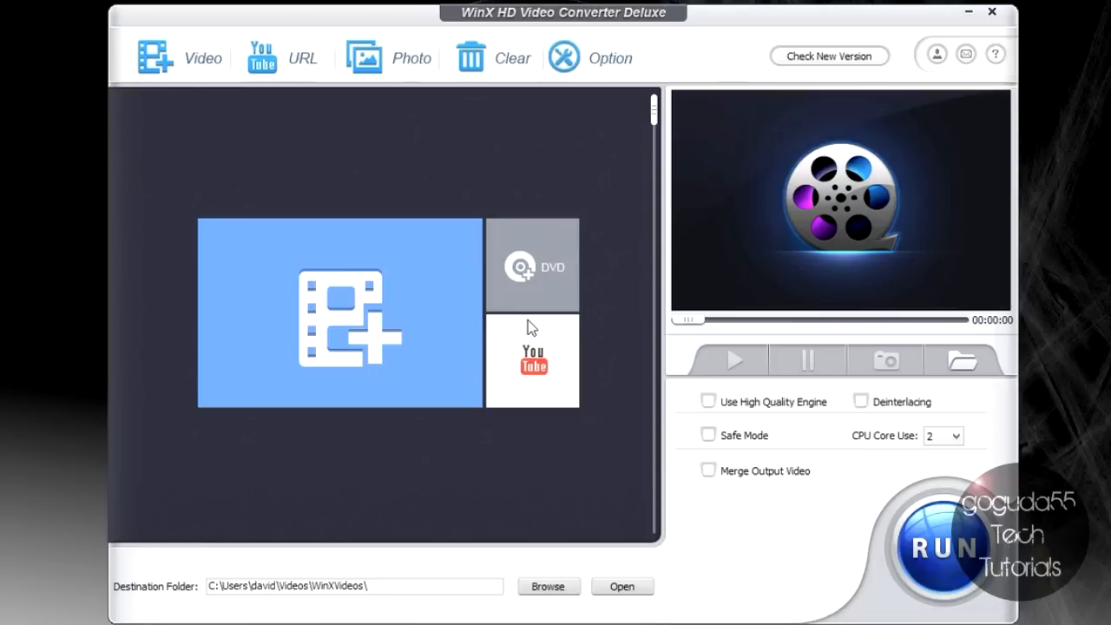
mouse_move(505, 326)
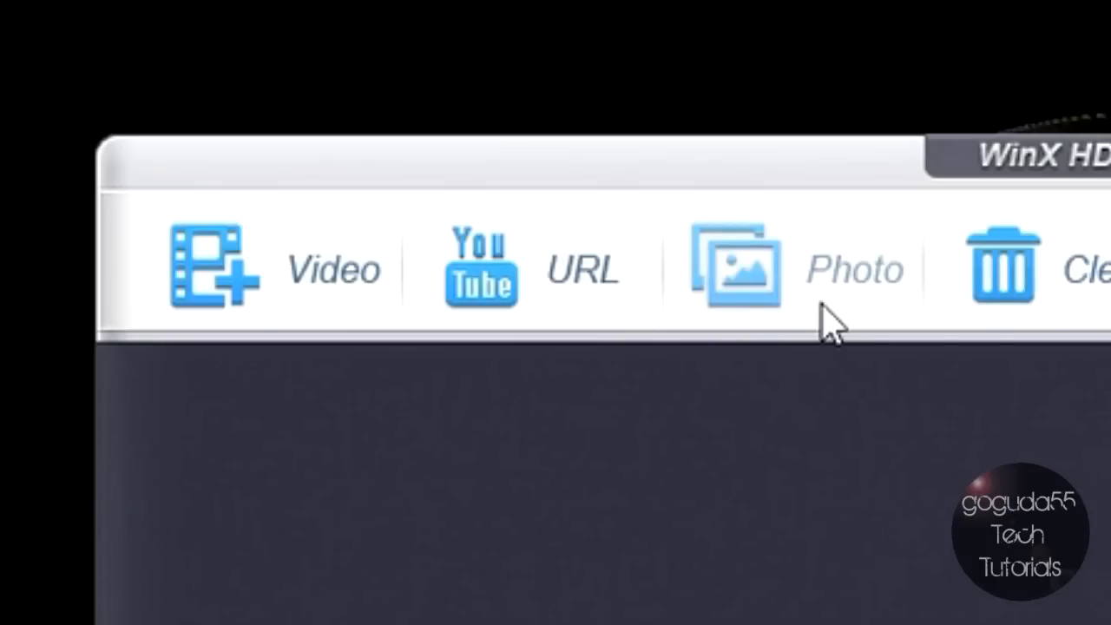
Add Intro.mp4 from the YouTube folder as the video to convert
left_click(212, 264)
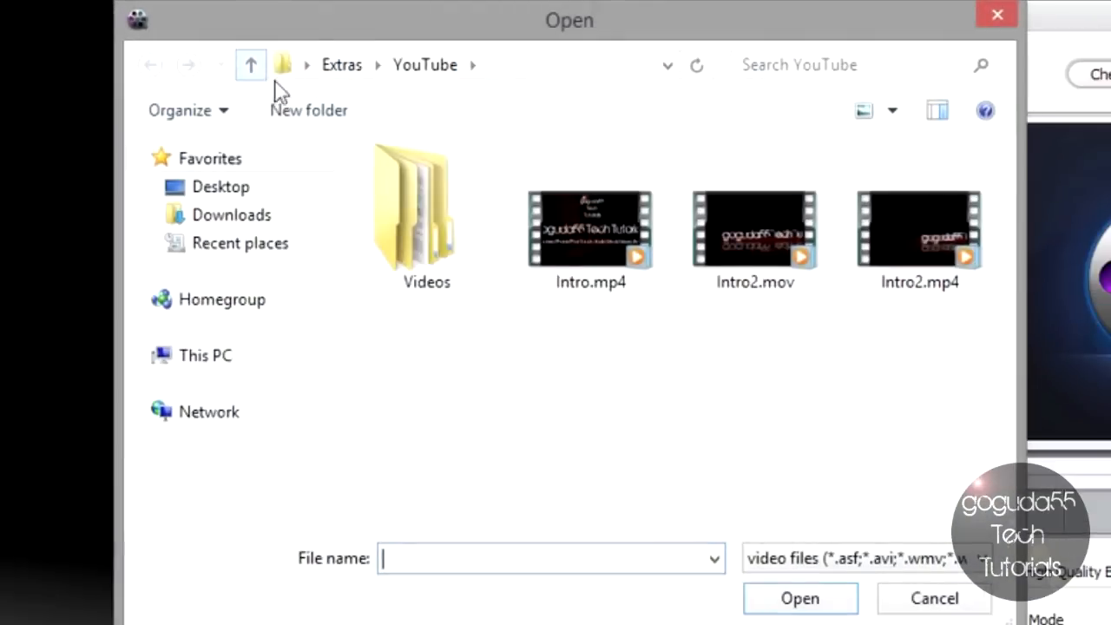
left_click(590, 225)
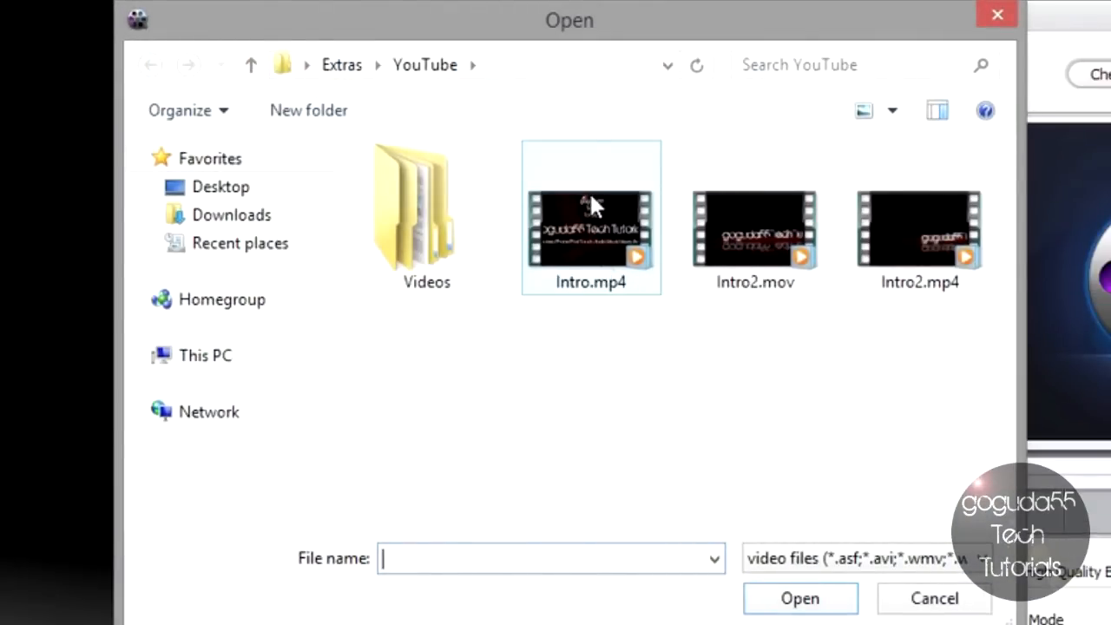
mouse_move(591, 226)
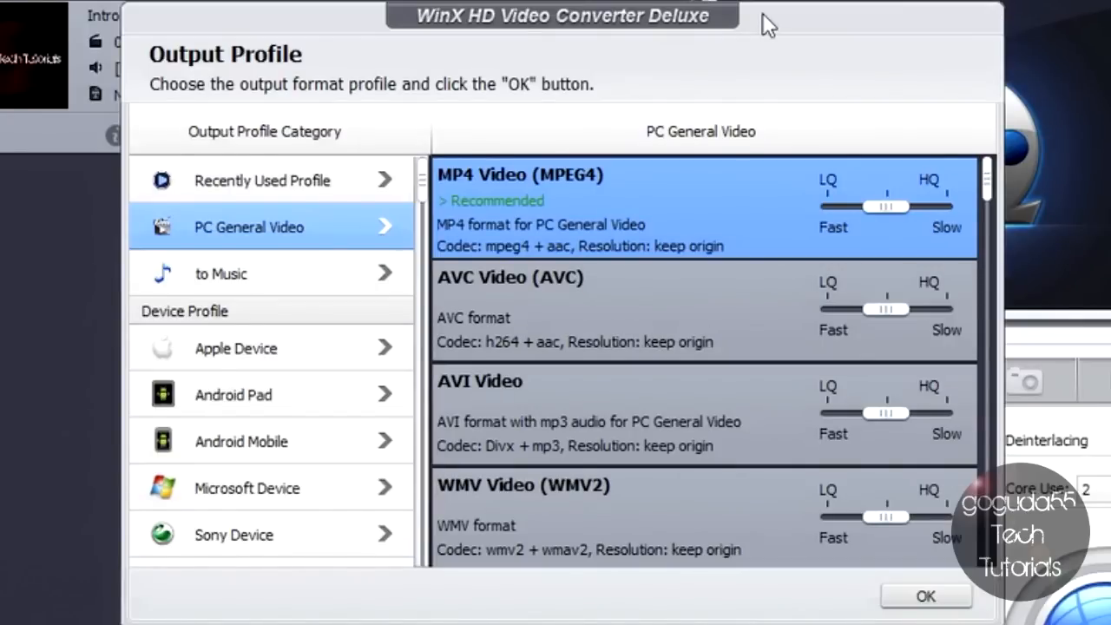
mouse_move(712, 28)
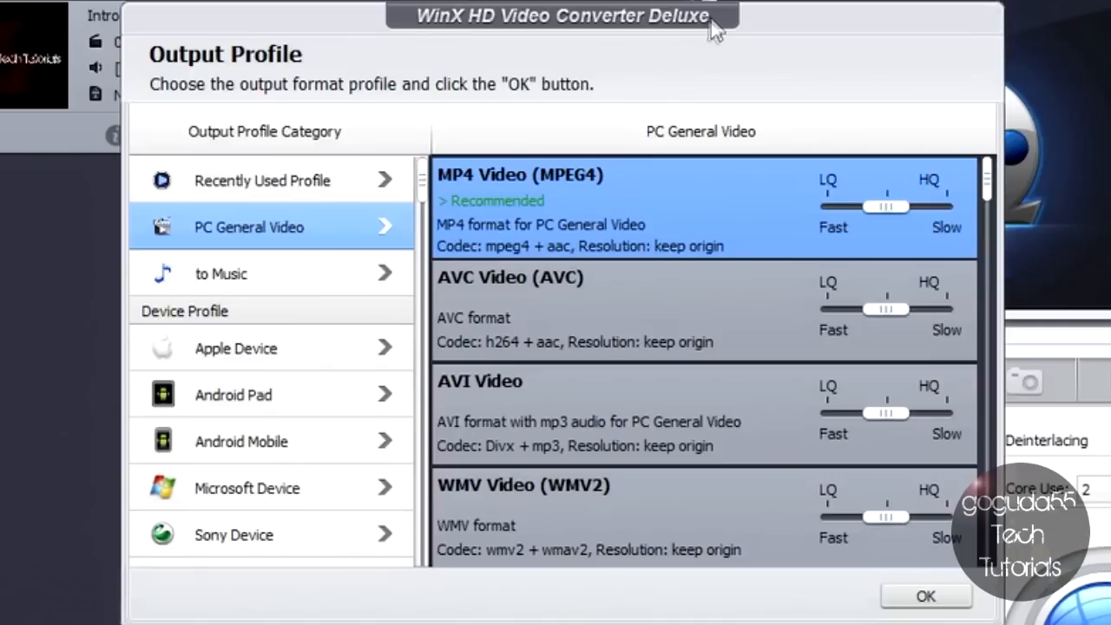
mouse_move(747, 226)
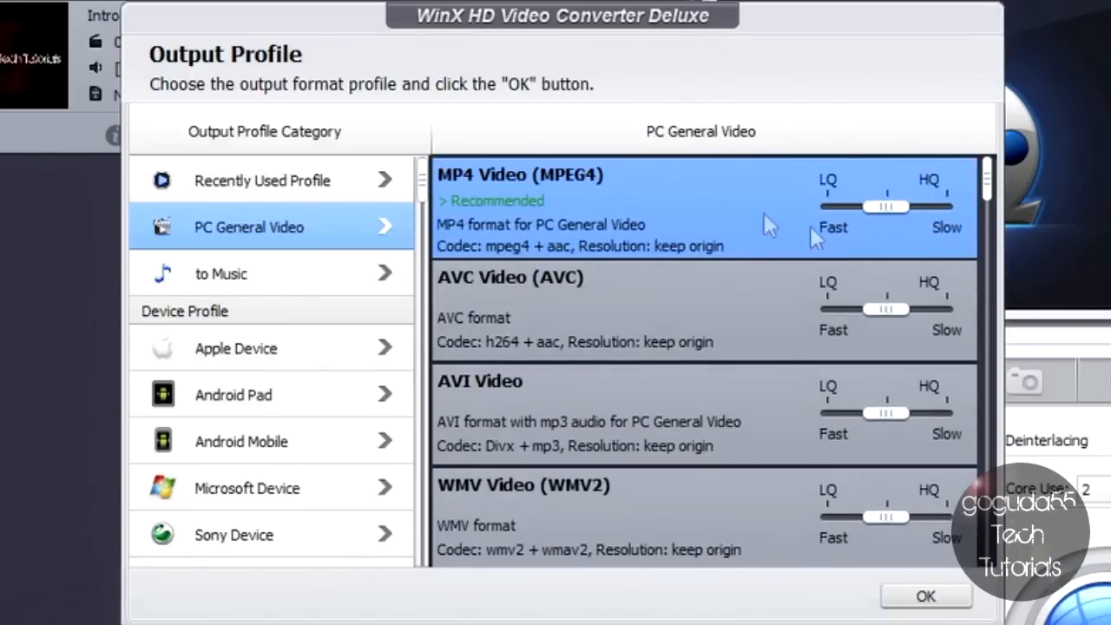
Set the MP4 Video (MPEG4) profile's quality slider to HQ and confirm the profile
left_click_drag(887, 207, 842, 207)
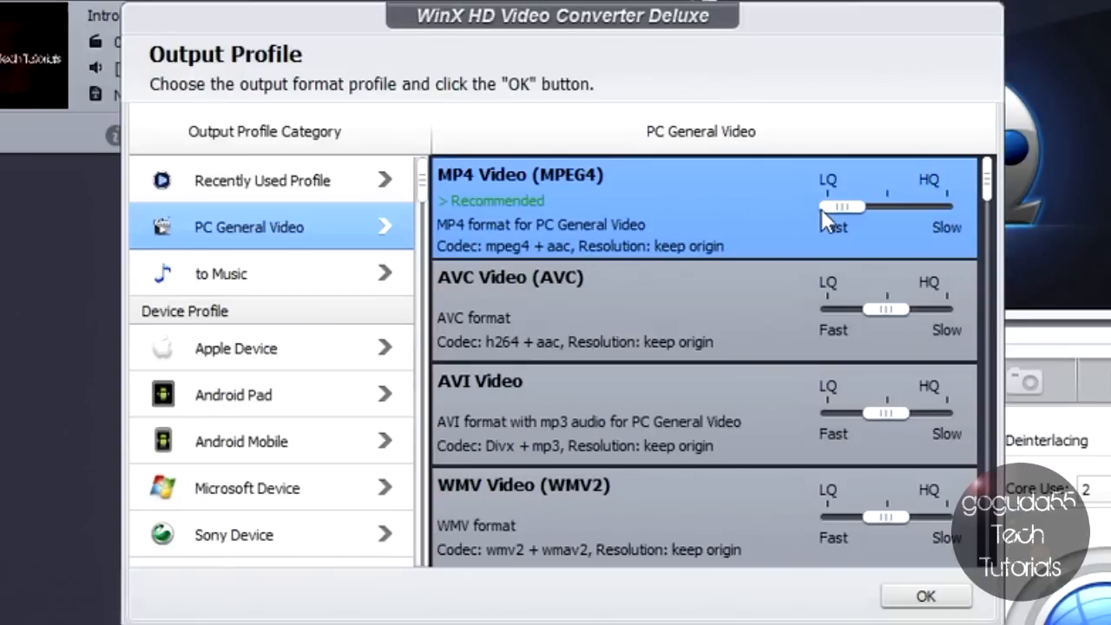
left_click_drag(841, 207, 930, 207)
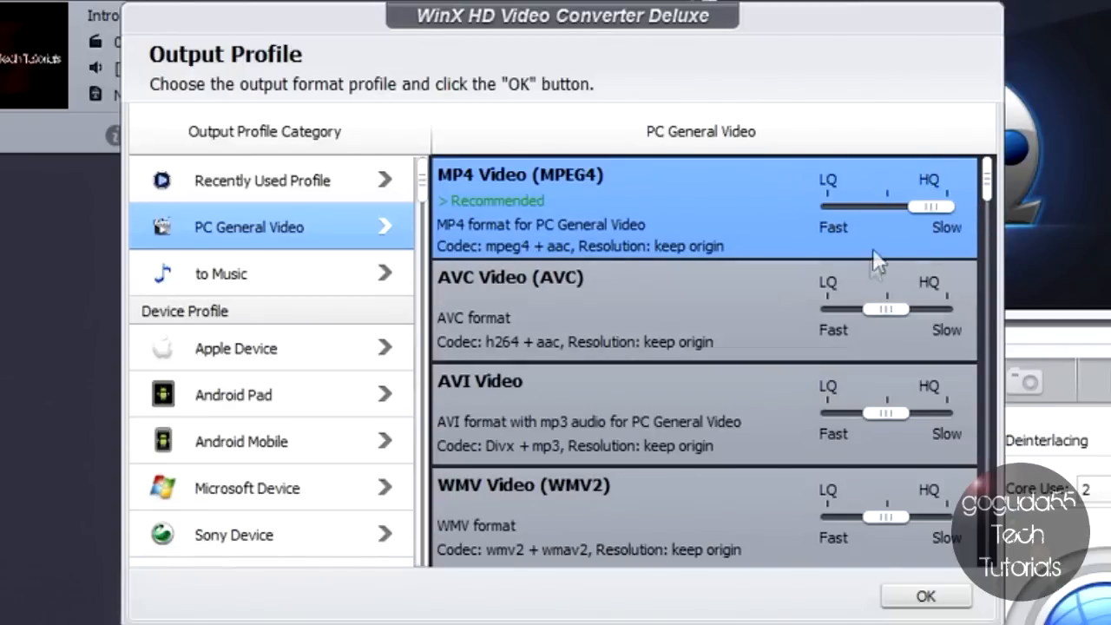
scroll("down", 3)
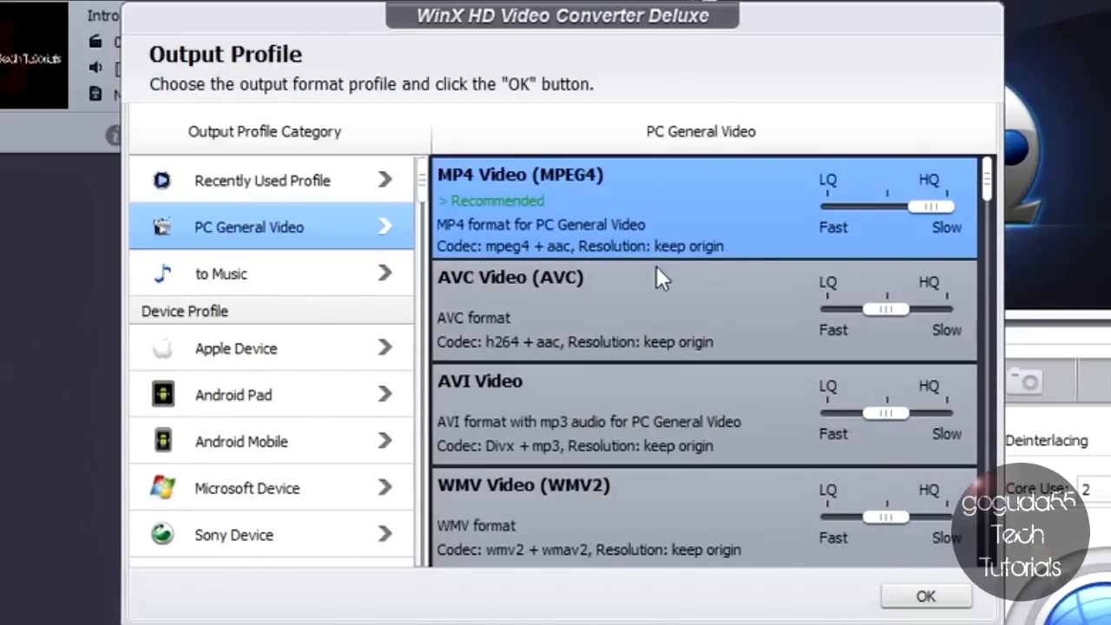
left_click(926, 595)
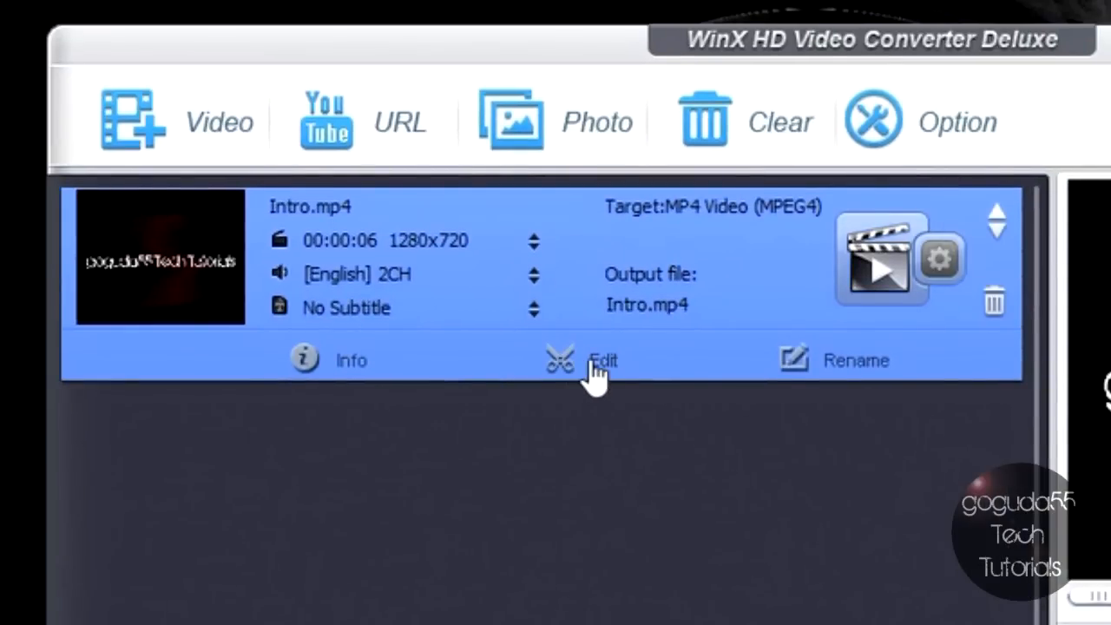
Enable Adjust Audio Volume for Intro.mp4, review Subtitle, Crop & Expand and Trim, then finish editing
left_click(602, 359)
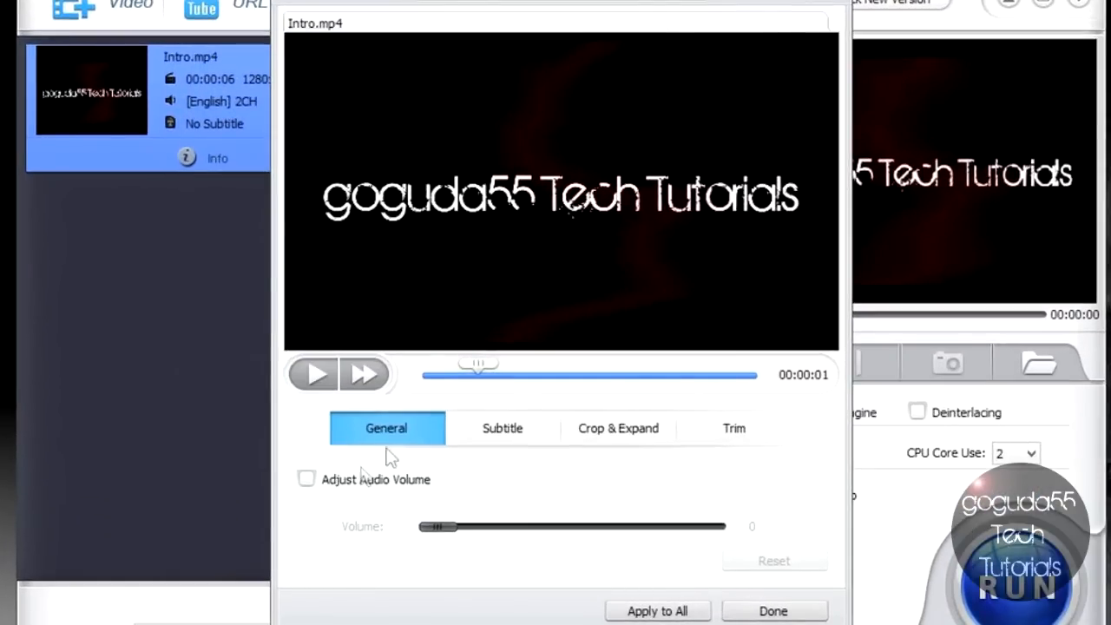
left_click(305, 479)
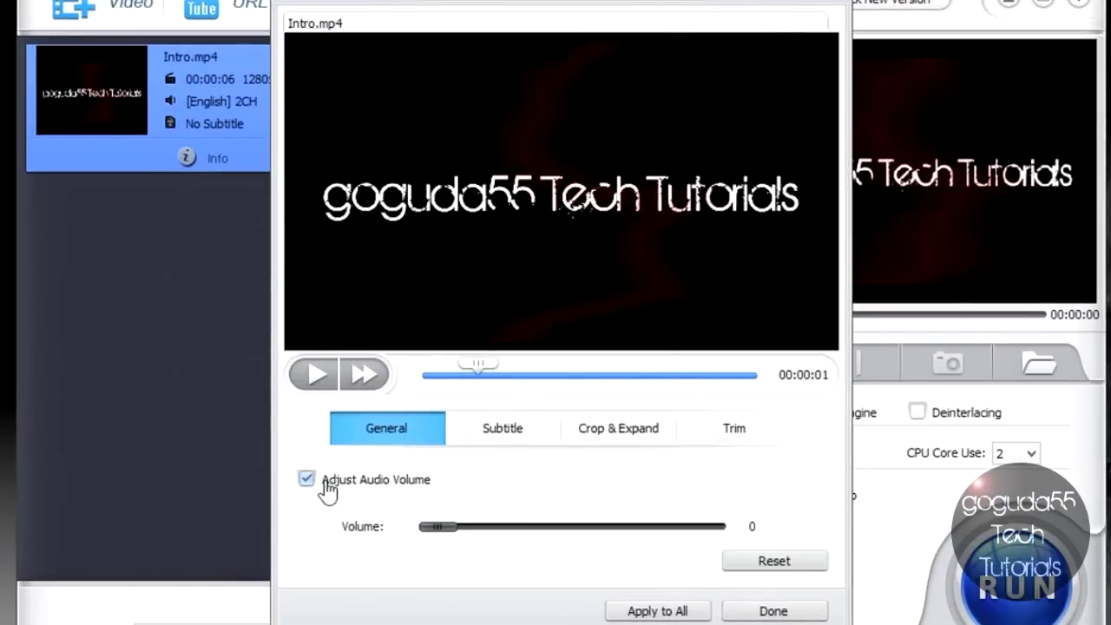
left_click(502, 427)
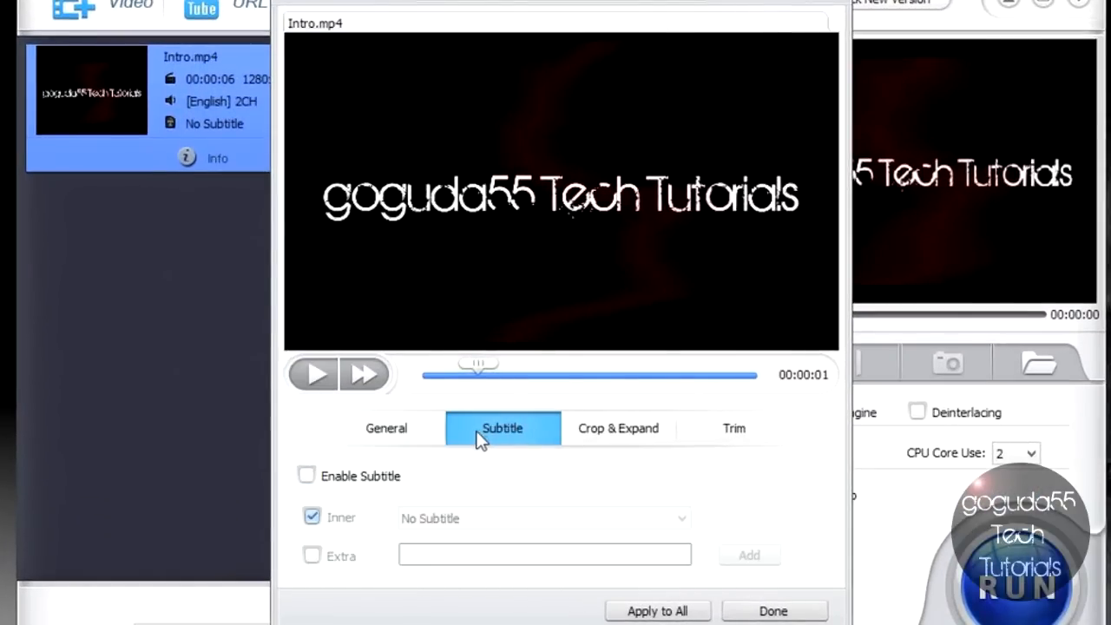
left_click(618, 427)
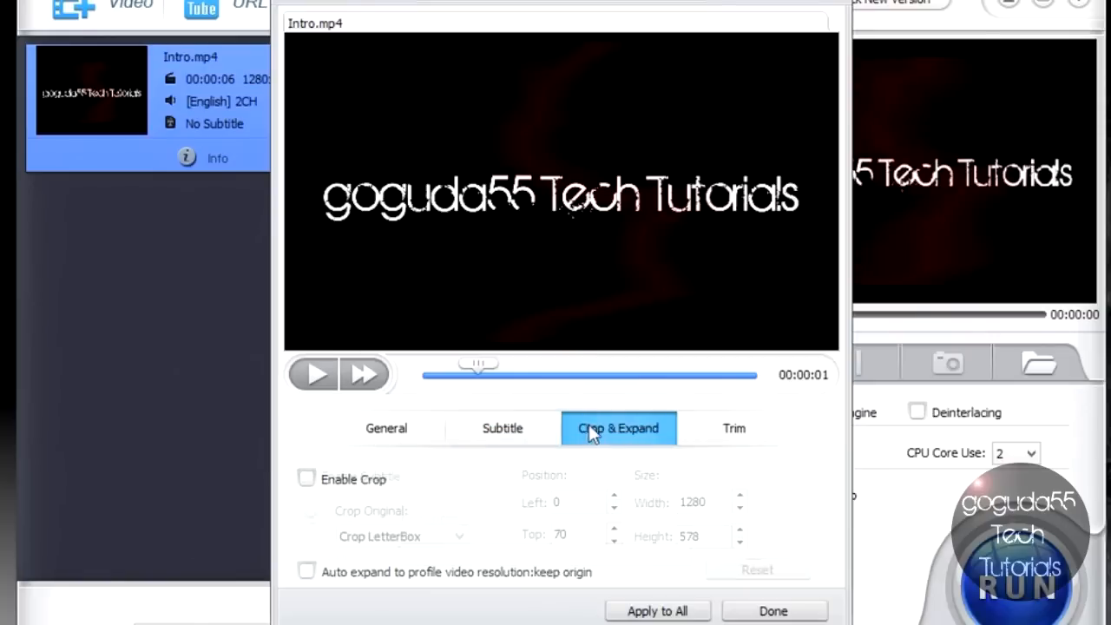
left_click(733, 427)
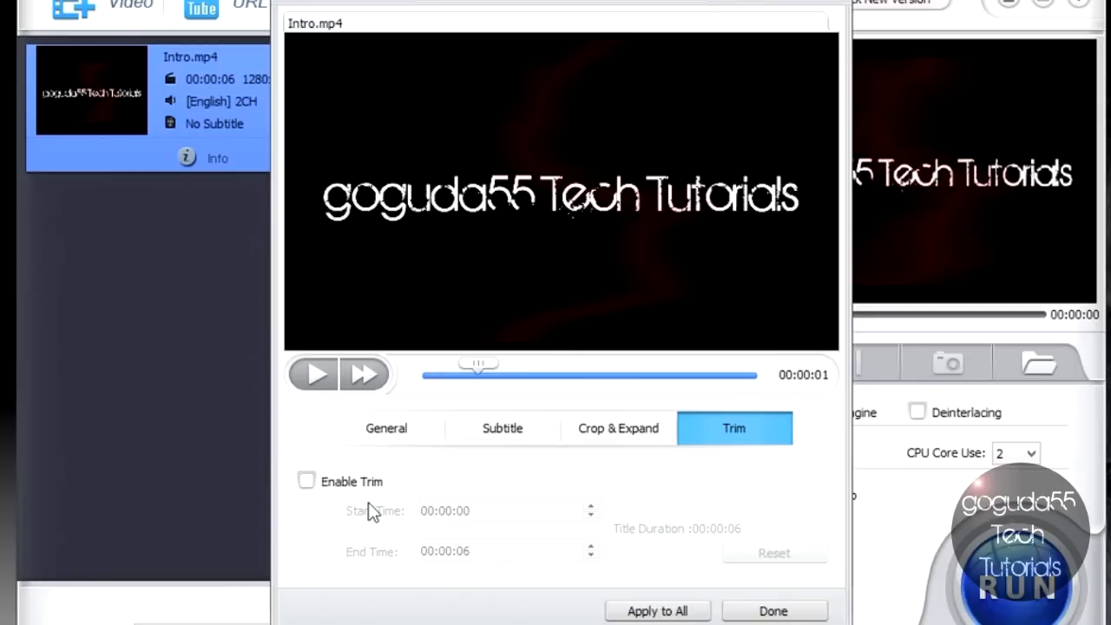
mouse_move(602, 588)
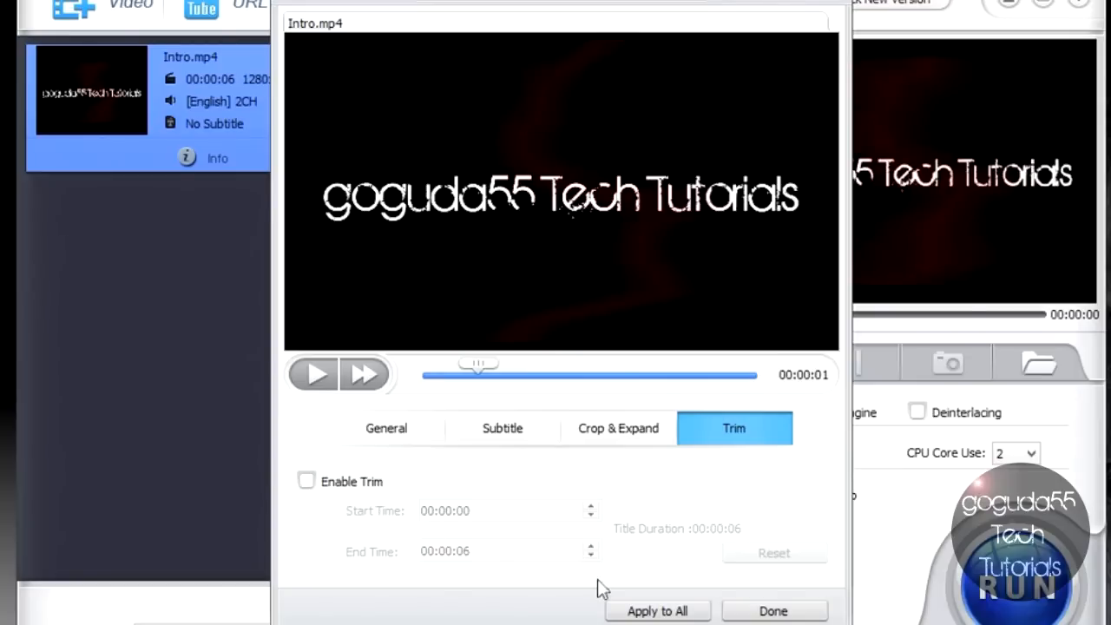
left_click(771, 611)
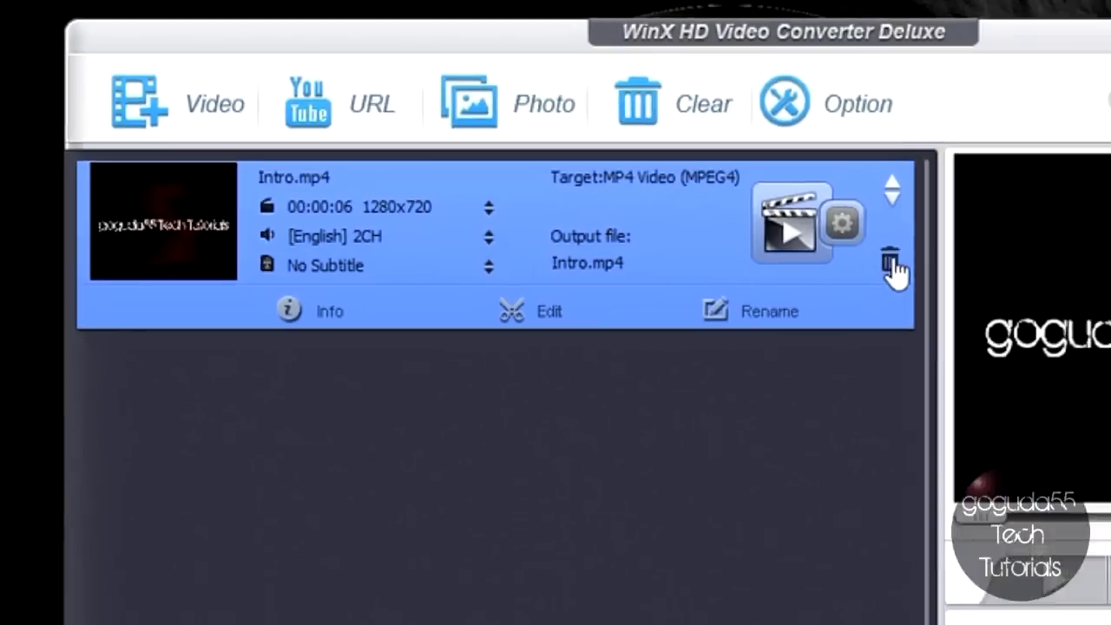
Delete Intro.mp4 from the conversion list, leaving it empty
left_click(895, 261)
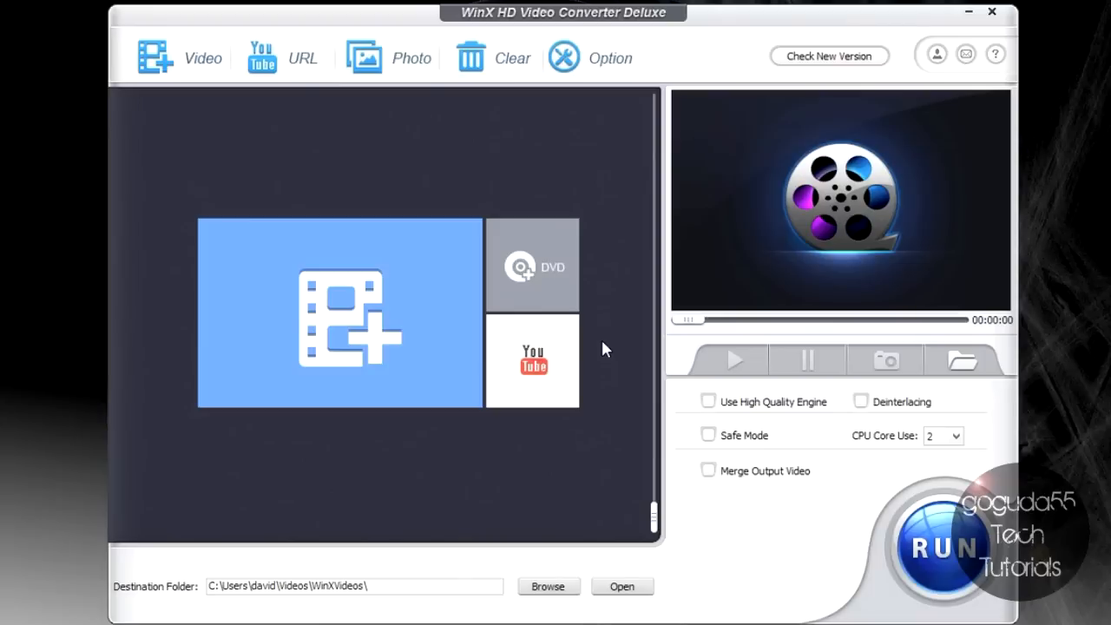
mouse_move(612, 267)
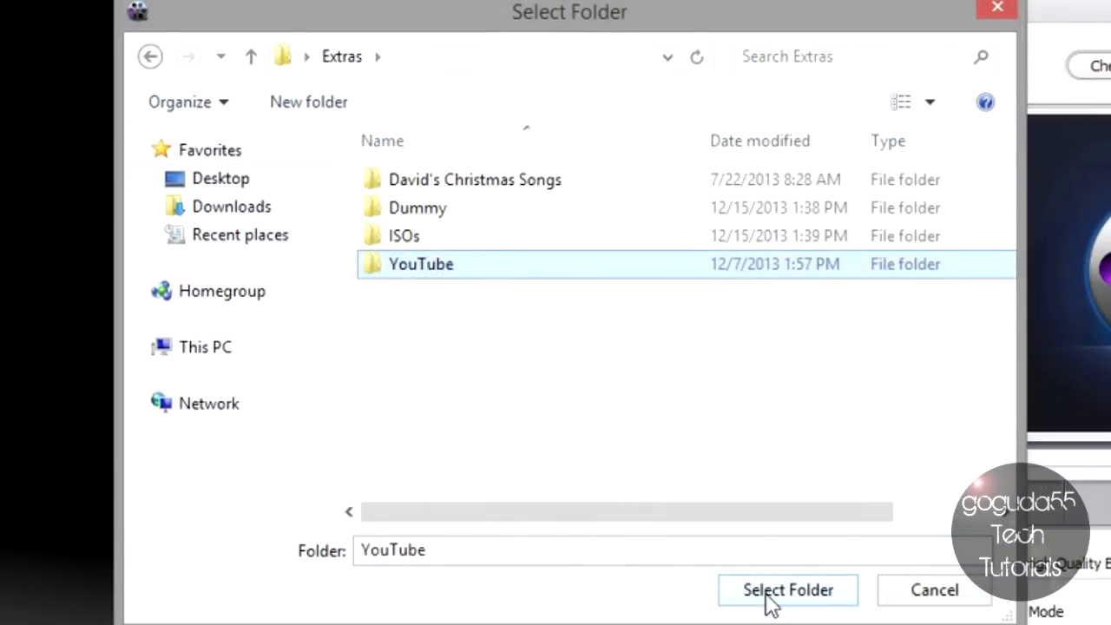
Import the YouTube folder of photos for a slideshow
left_click(786, 590)
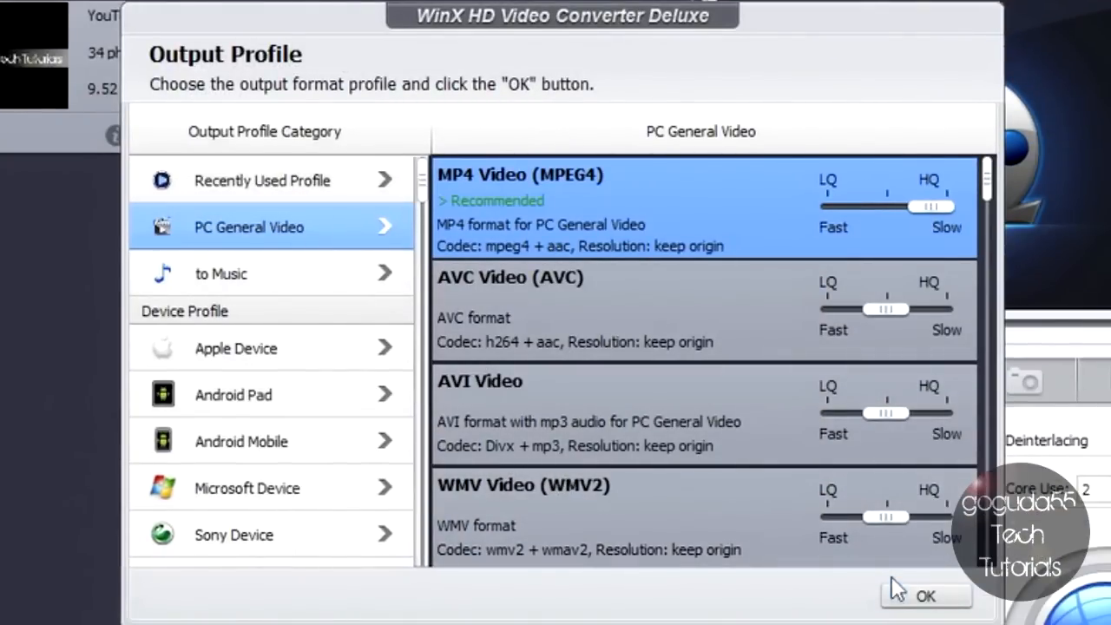
Accept MP4 for the photo slideshow, browse its editor and select the YouTube folder
left_click(926, 597)
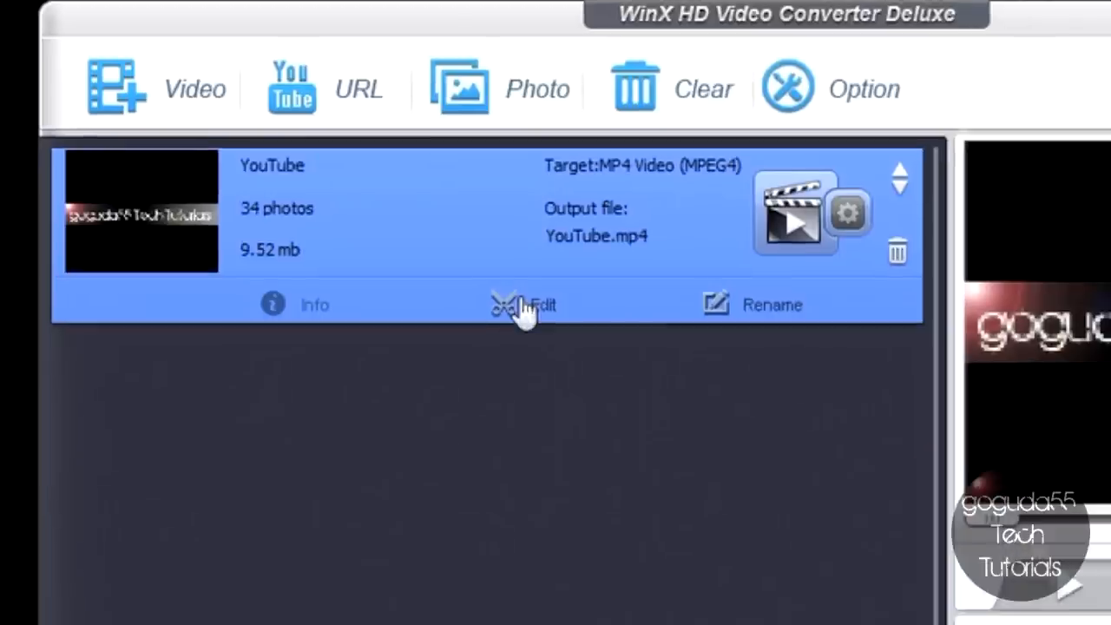
left_click(542, 306)
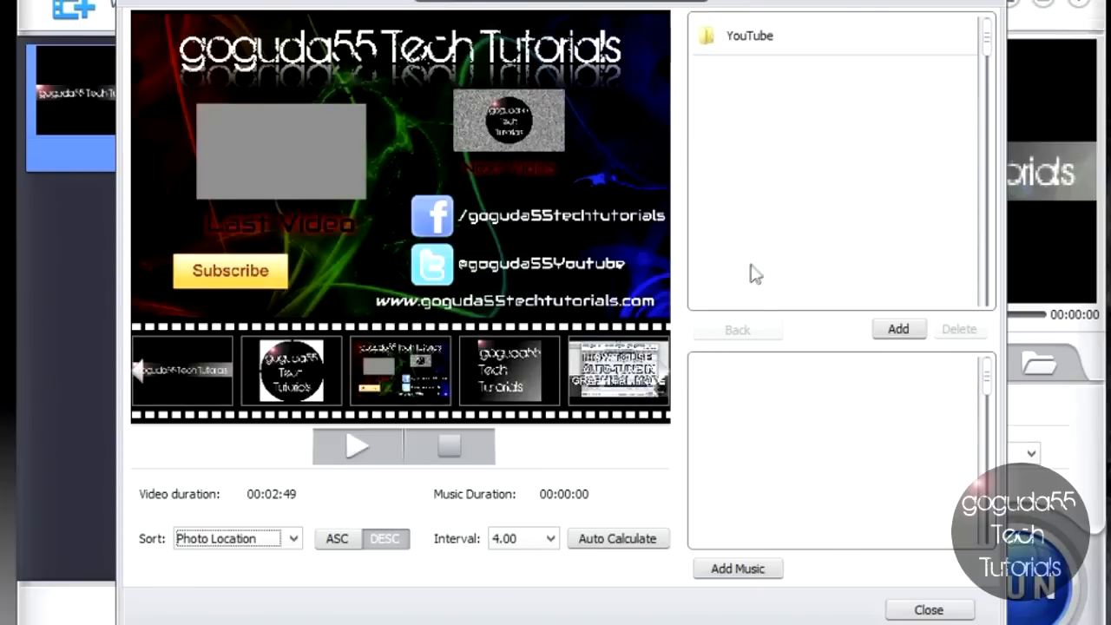
left_click(737, 570)
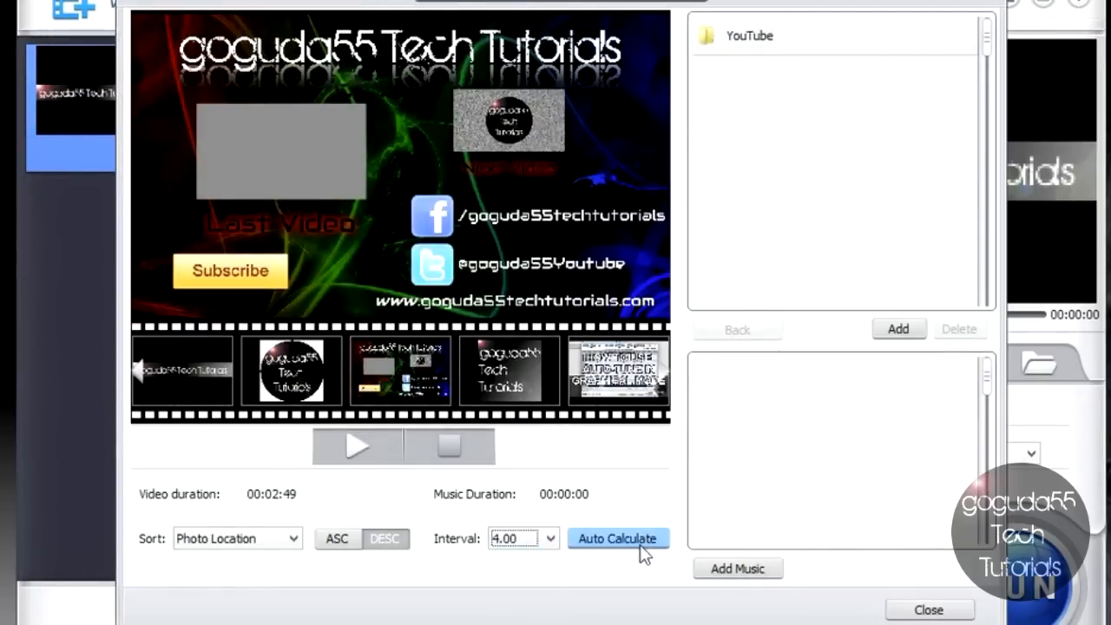
left_click(748, 35)
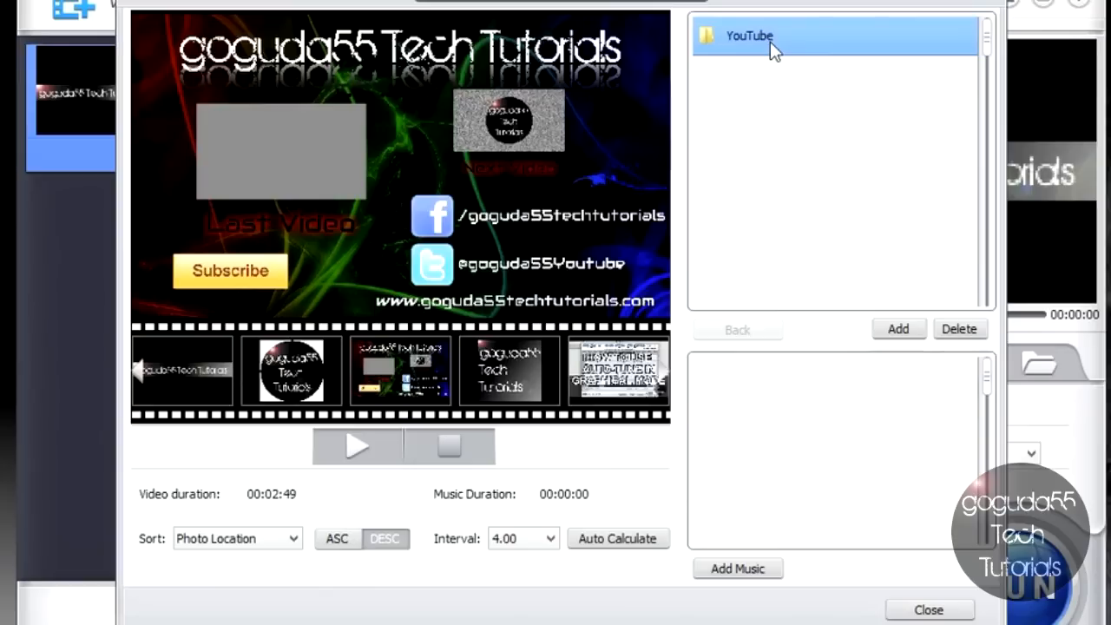
mouse_move(894, 153)
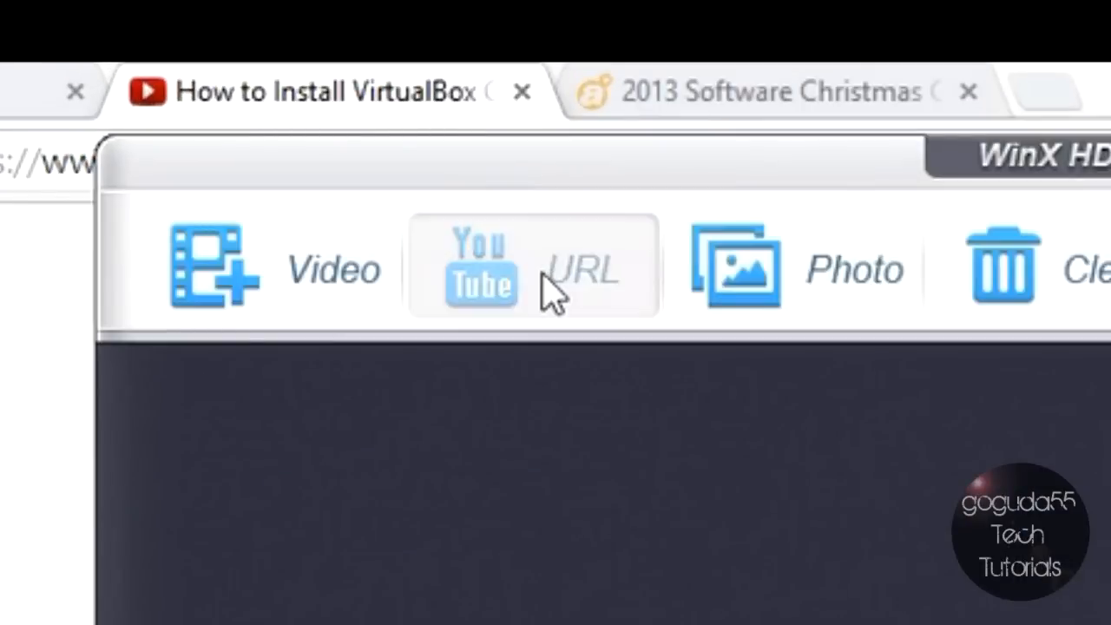
Paste and analyze the copied YouTube link, then tick its 1280x720 MP4 version
left_click(479, 267)
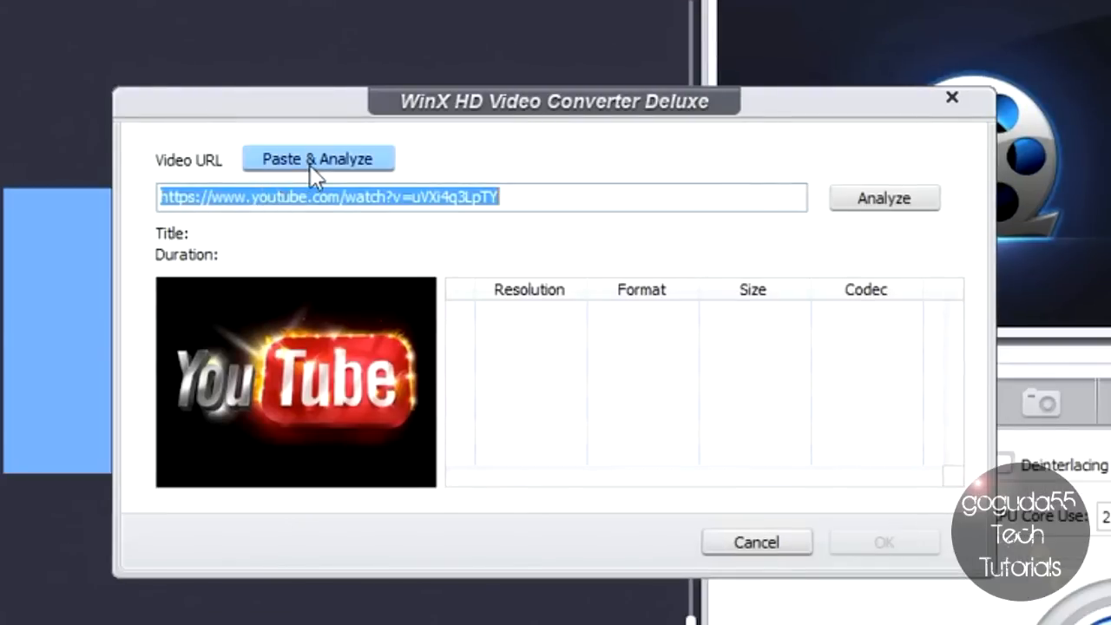
left_click(318, 160)
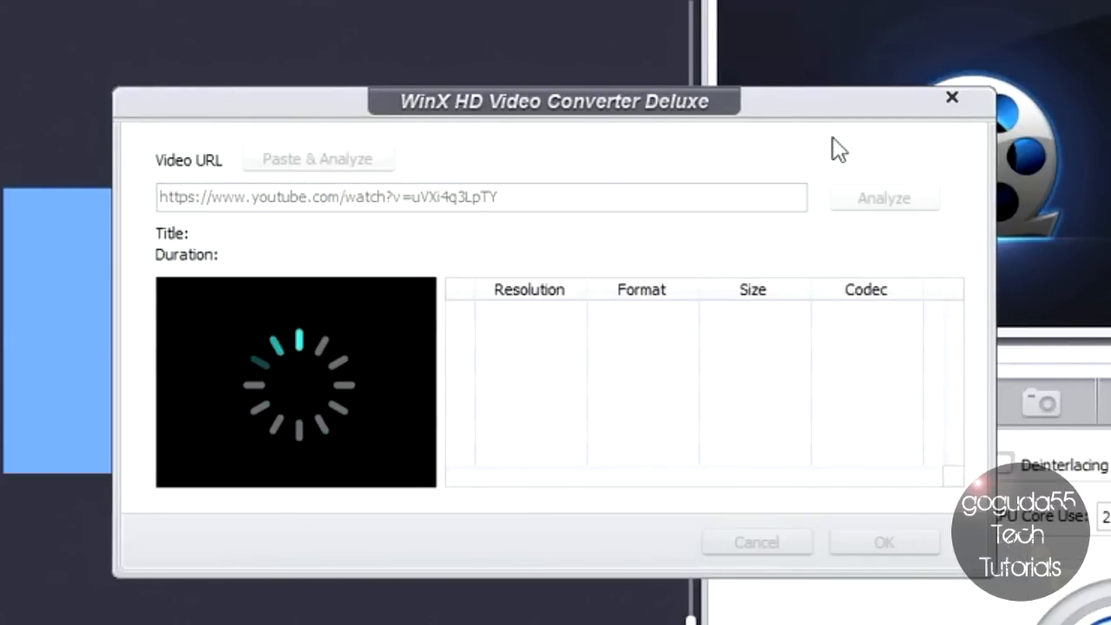
mouse_move(634, 311)
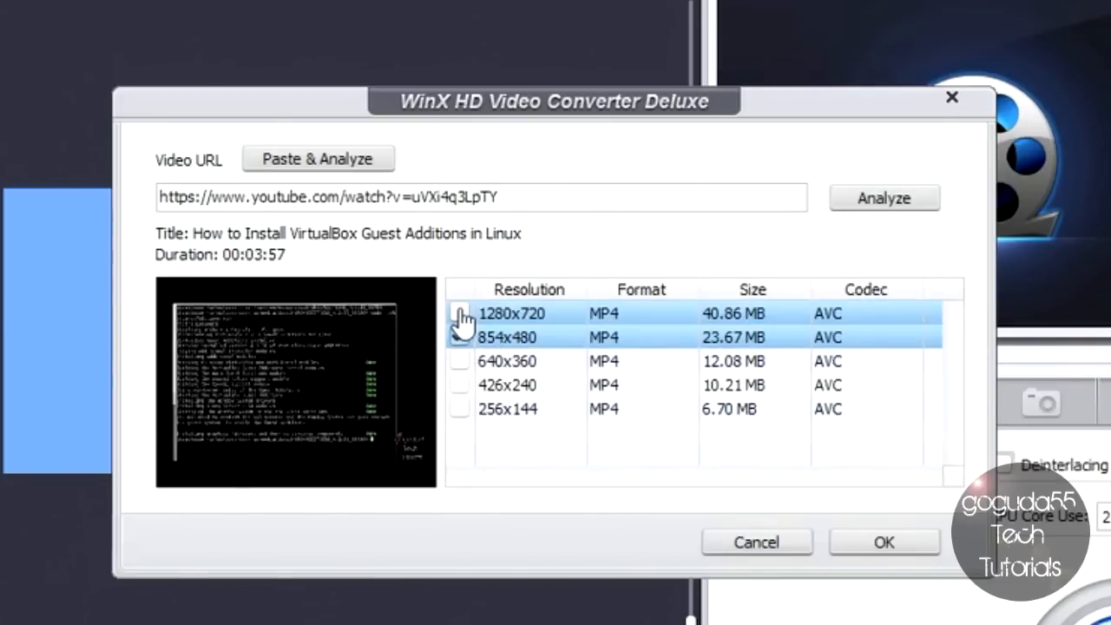
left_click(461, 313)
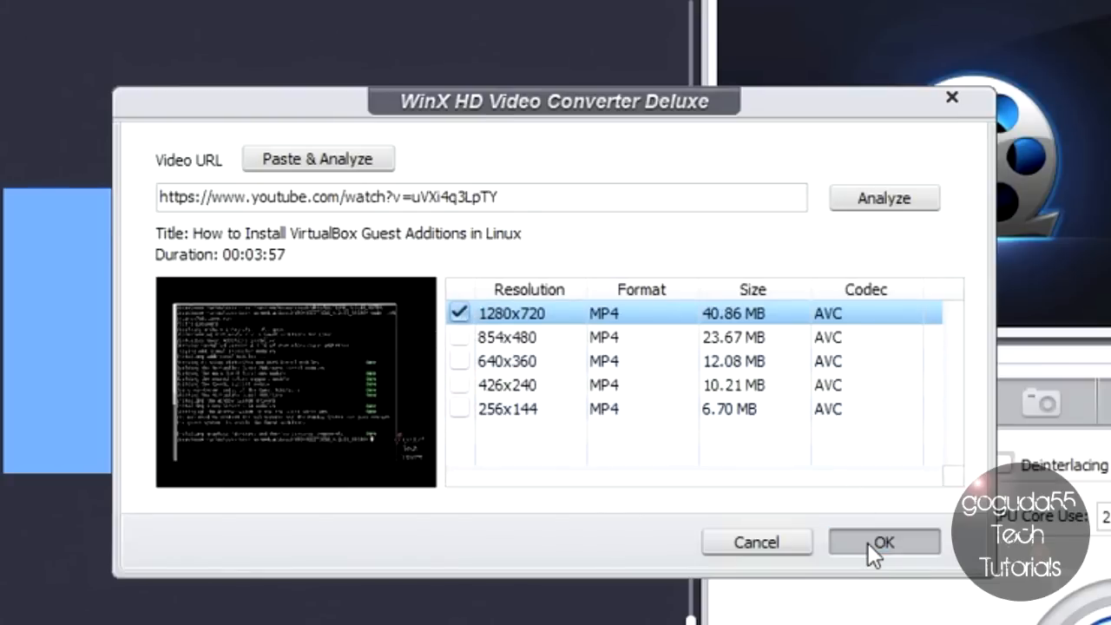
Confirm the 720p download and MP4 Video (MPEG4) as its output format
left_click(884, 542)
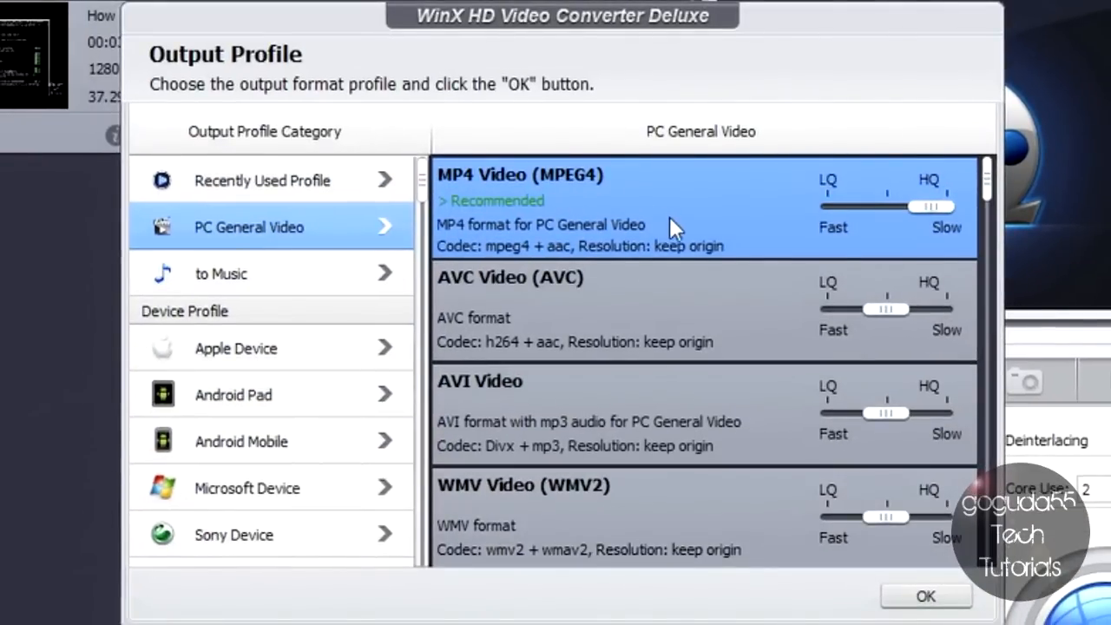
mouse_move(615, 257)
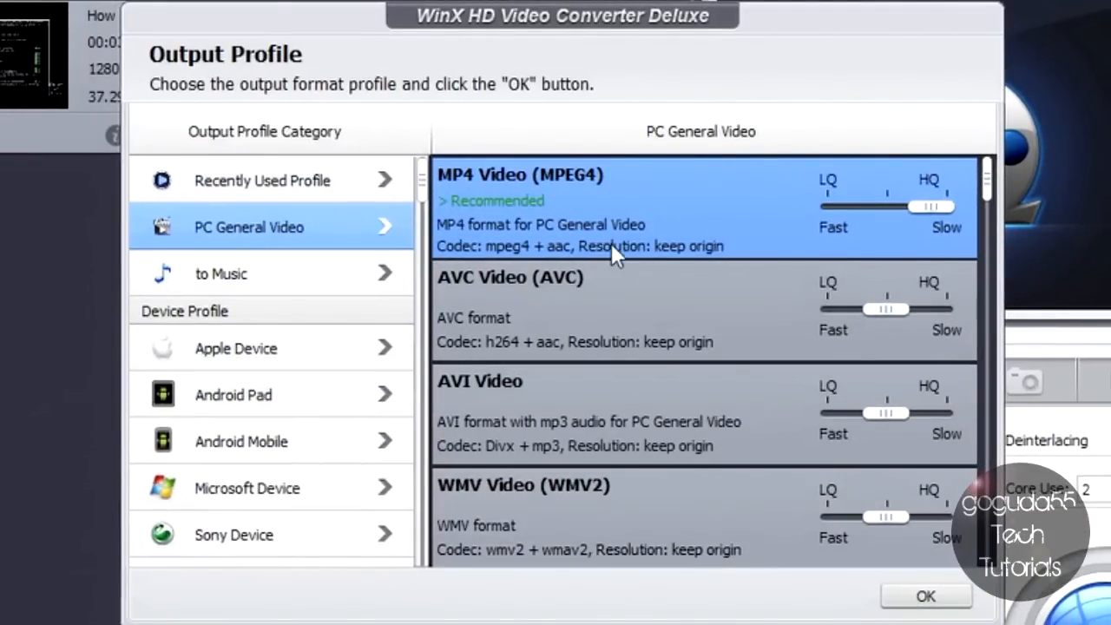
mouse_move(517, 149)
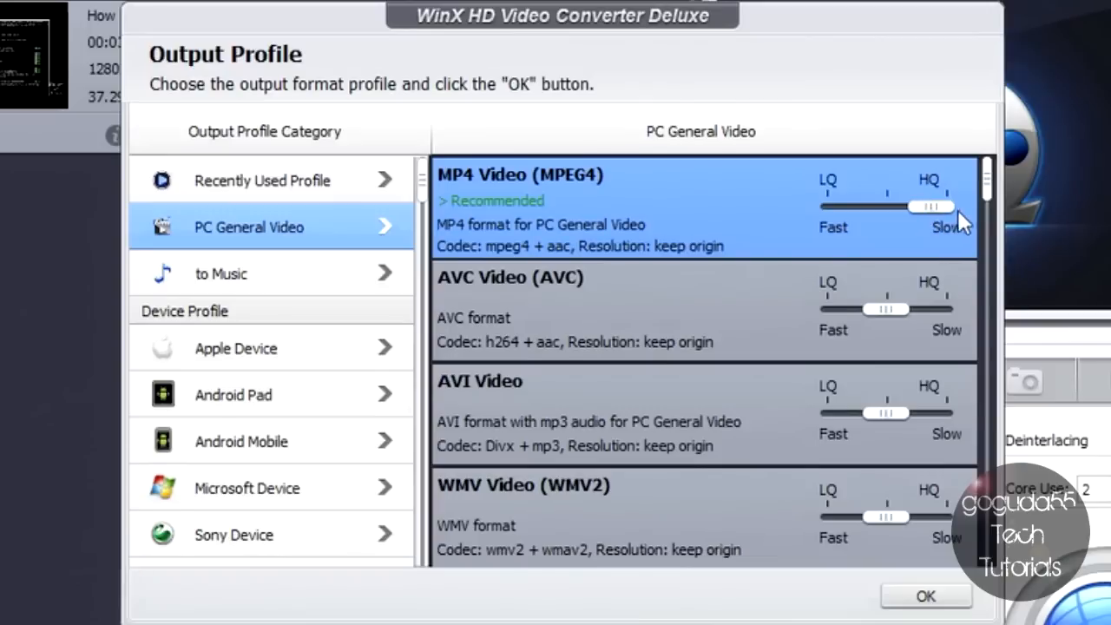
mouse_move(926, 597)
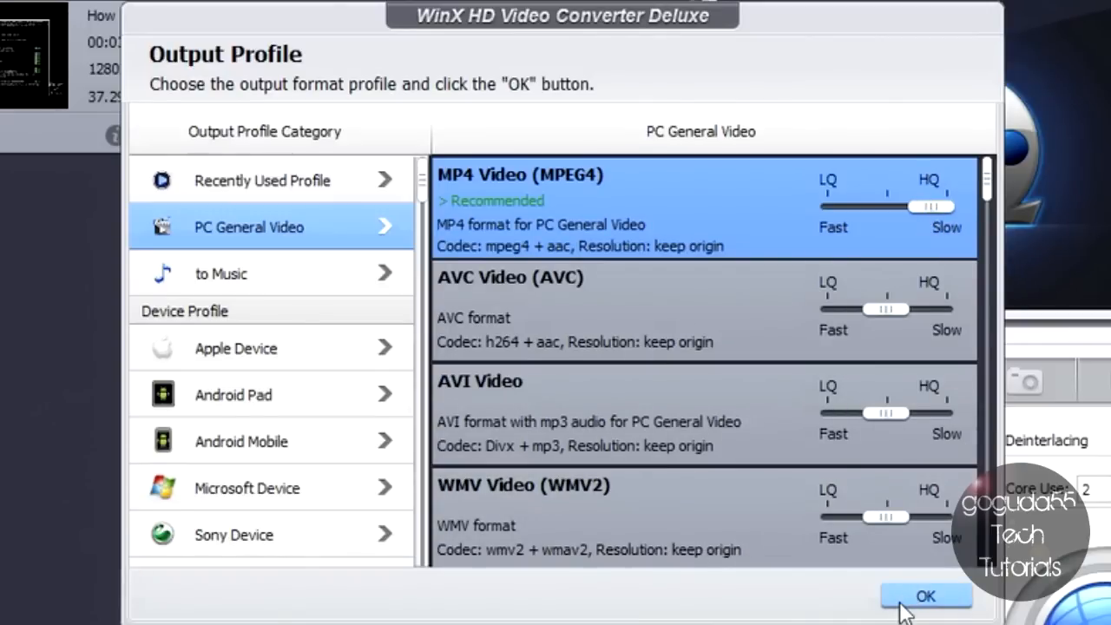
left_click(925, 597)
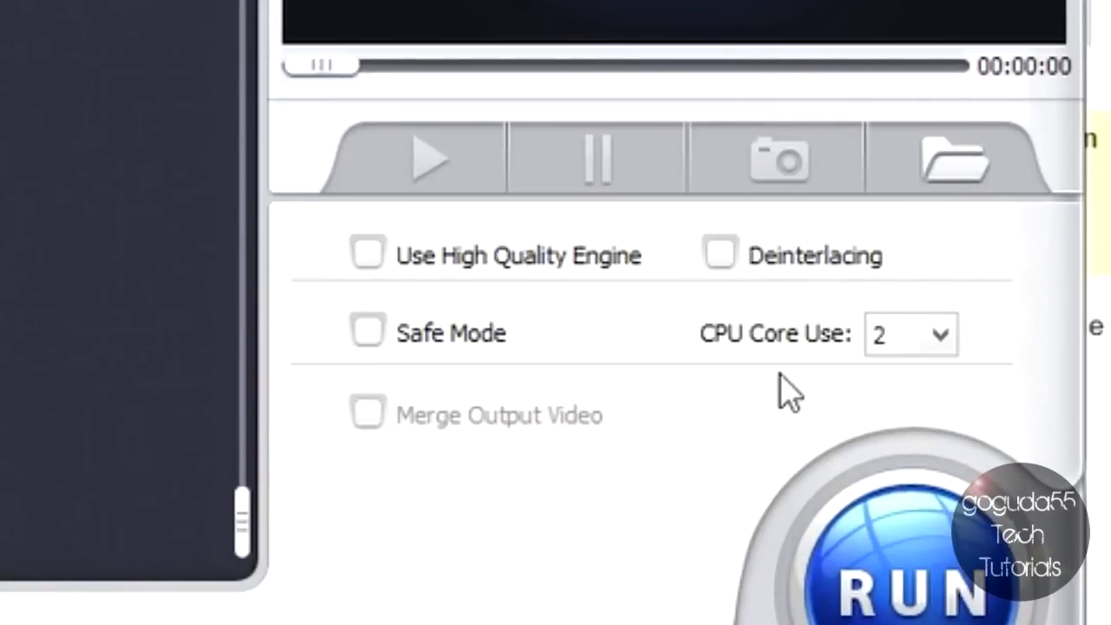
mouse_move(507, 304)
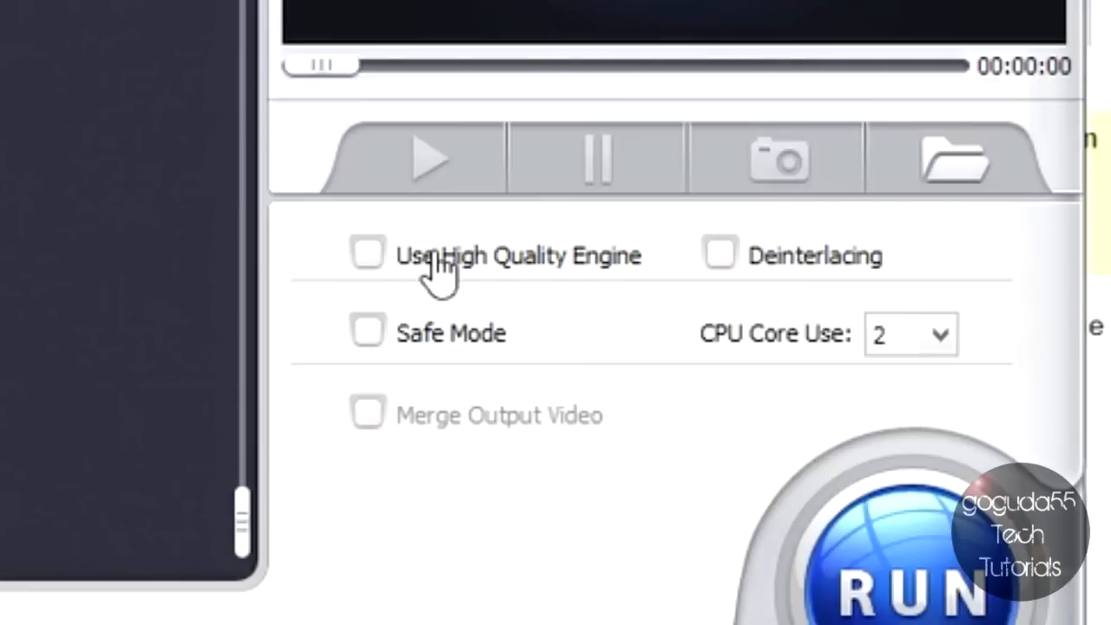
Enable Use High Quality Engine and keep CPU Core Use at 2
left_click(366, 253)
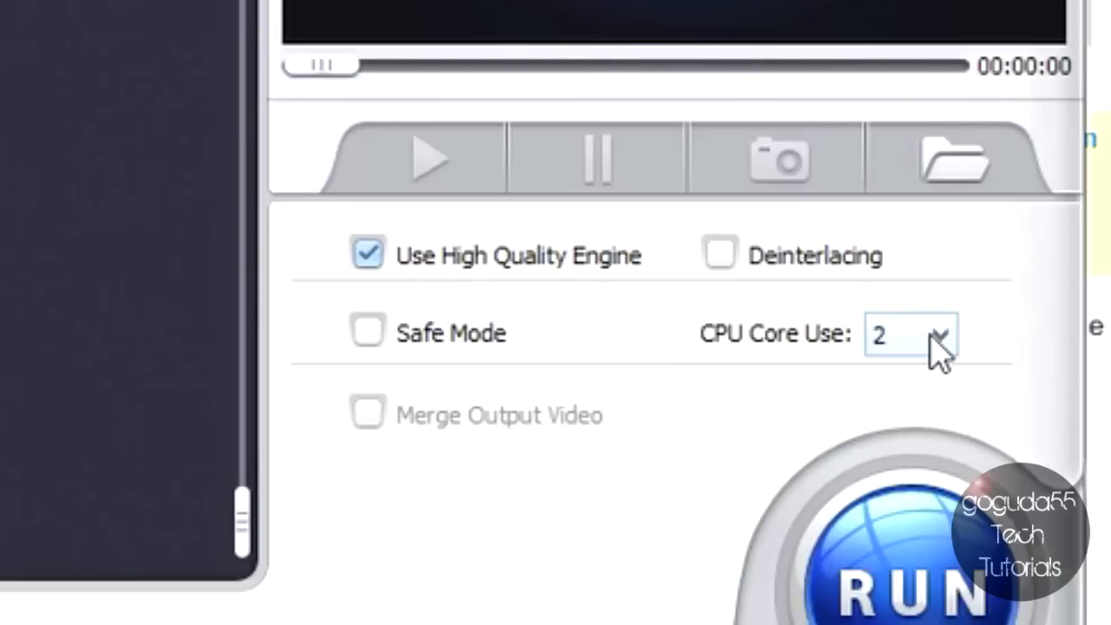
left_click(941, 337)
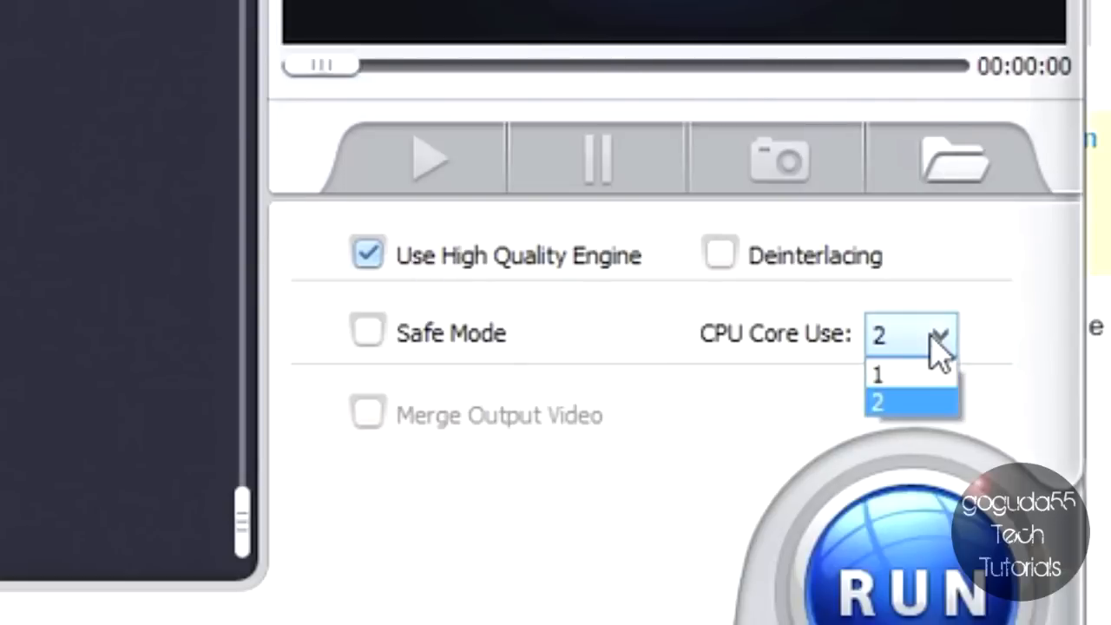
left_click(879, 403)
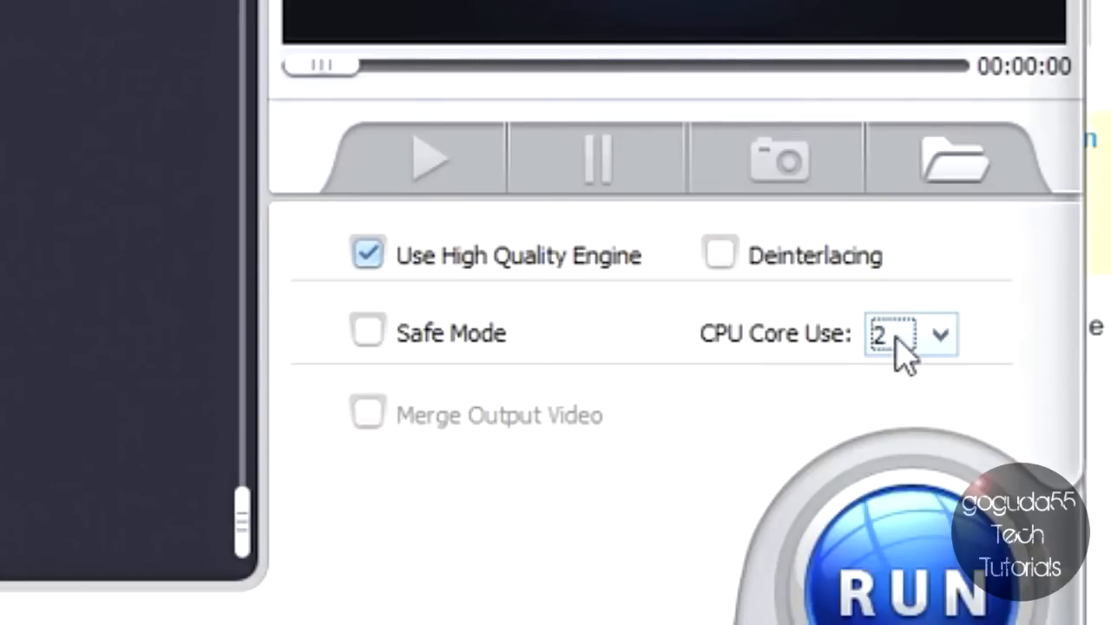
left_click(939, 334)
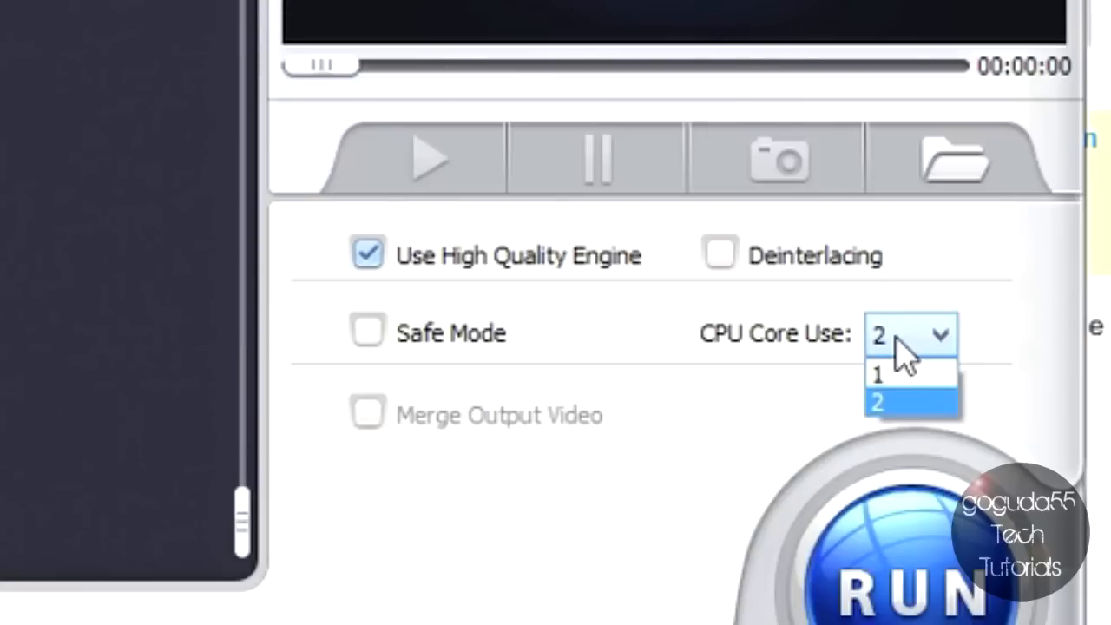
mouse_move(834, 313)
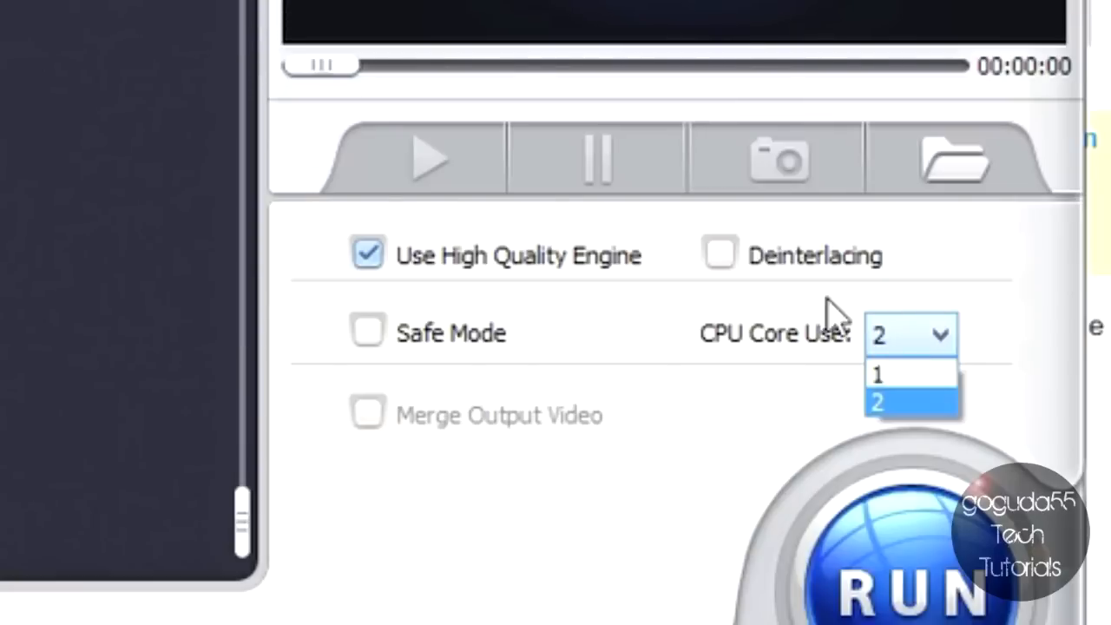
left_click(877, 375)
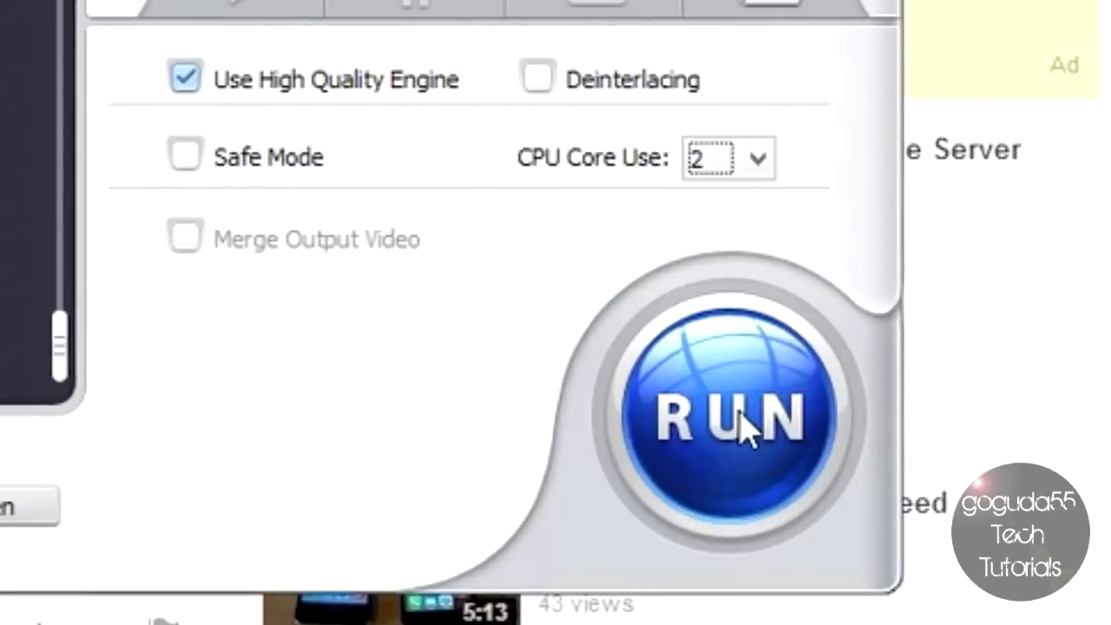
Run the download and conversion, dismiss the completion notice, and select the new MP4 in Explorer
left_click(733, 416)
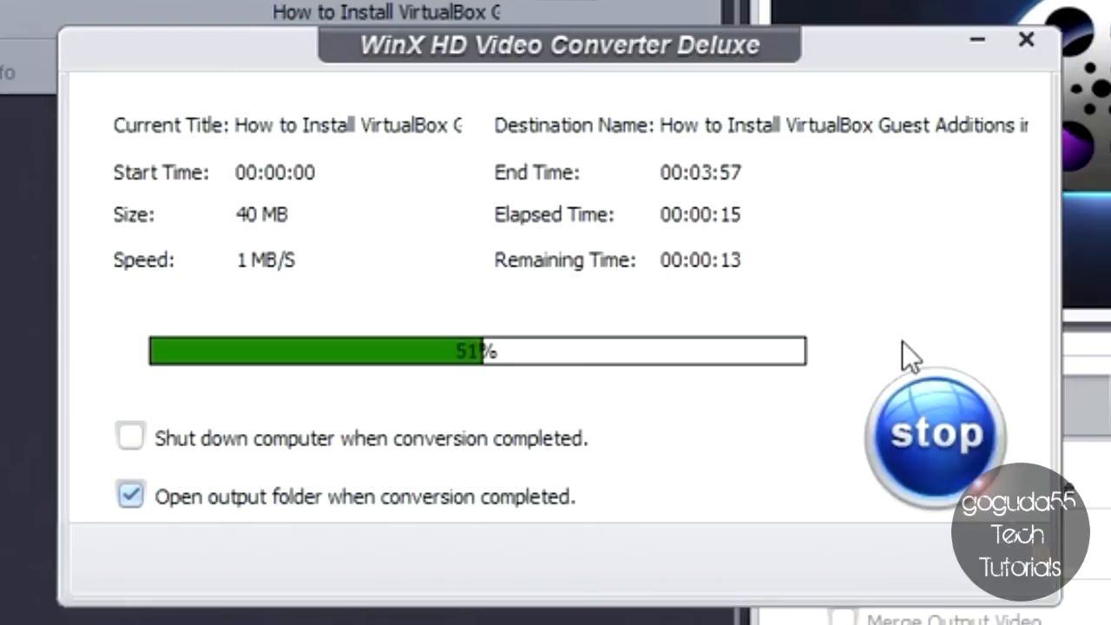
mouse_move(621, 131)
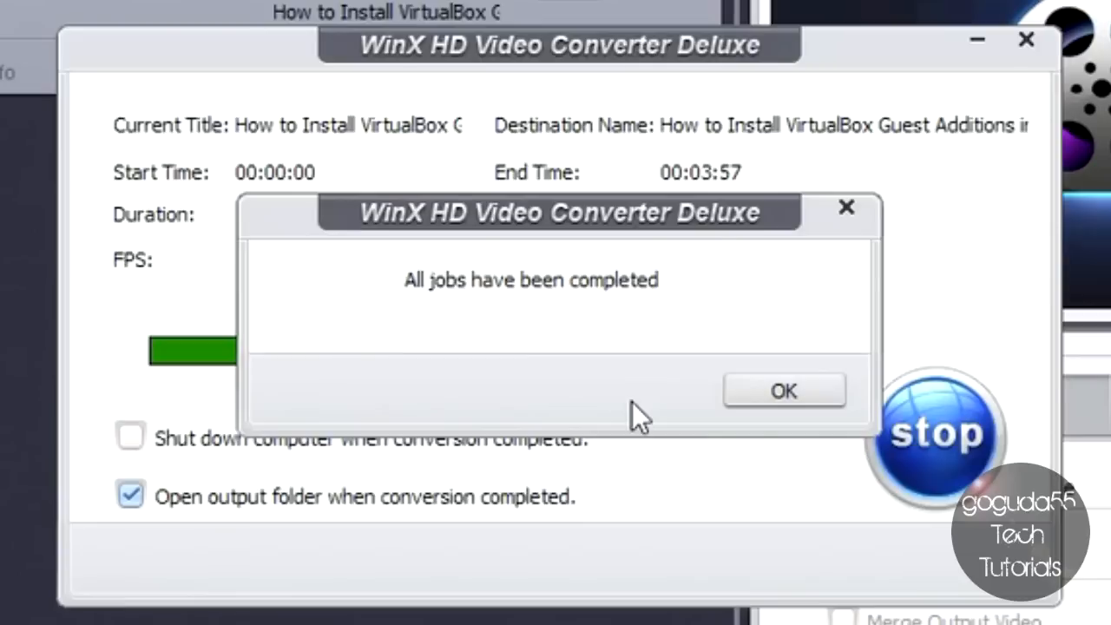
left_click(785, 390)
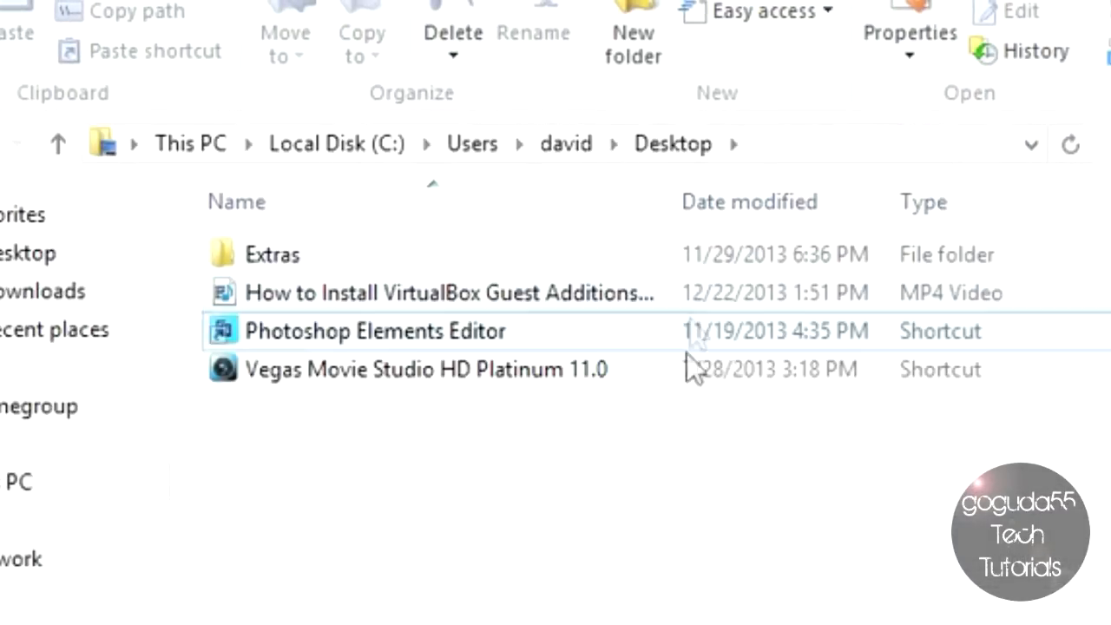
left_click(434, 292)
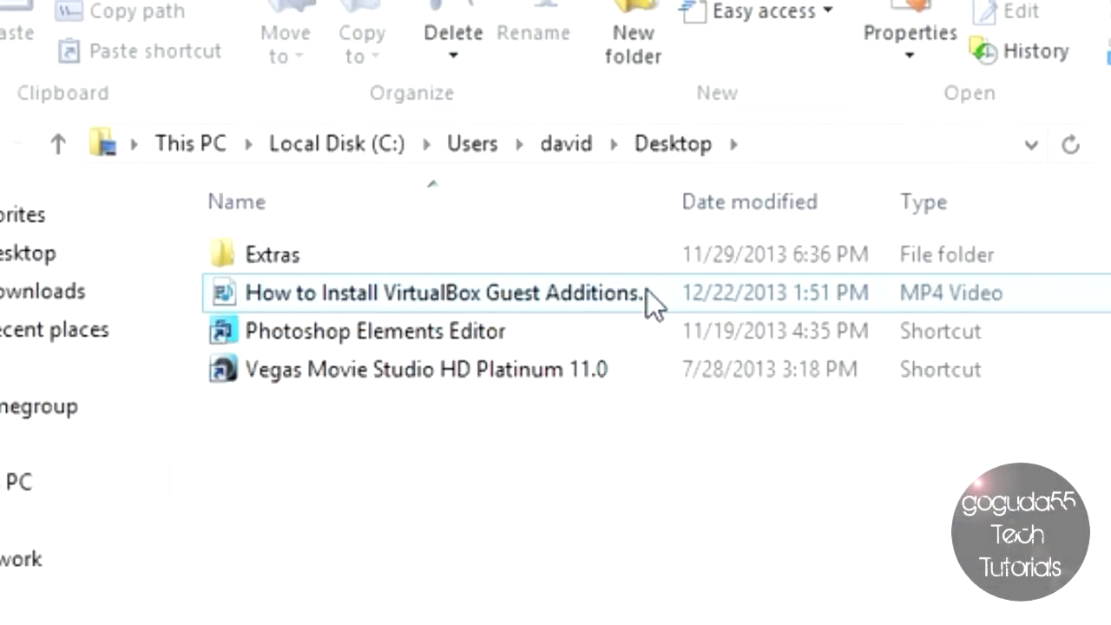